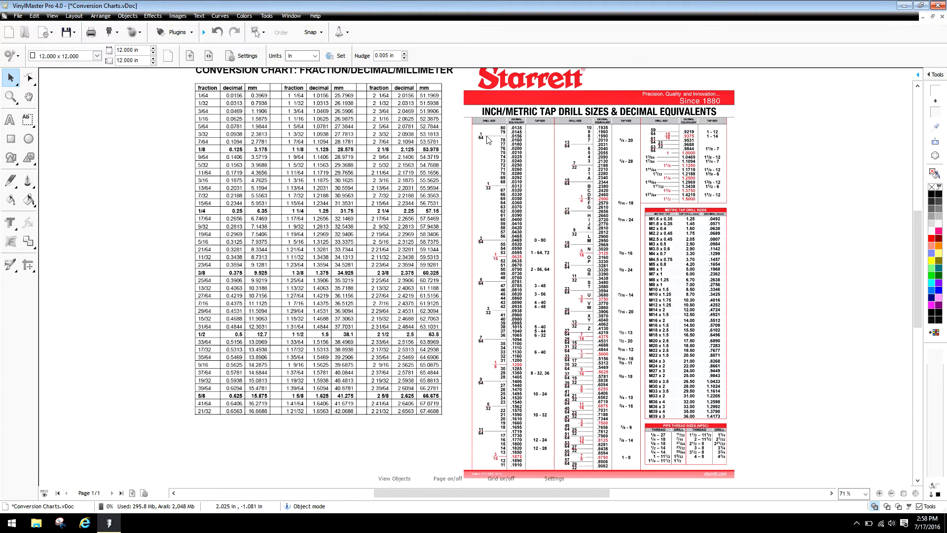
mouse_move(490, 156)
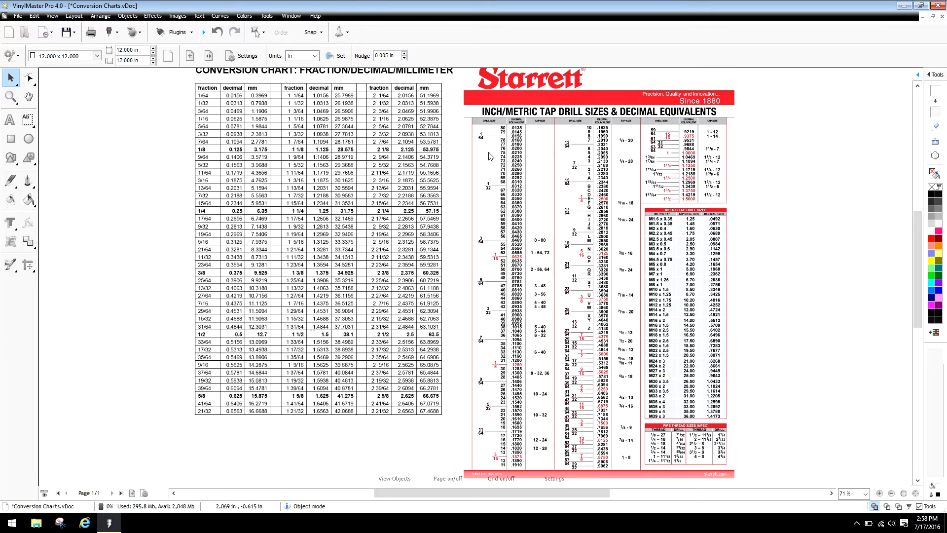